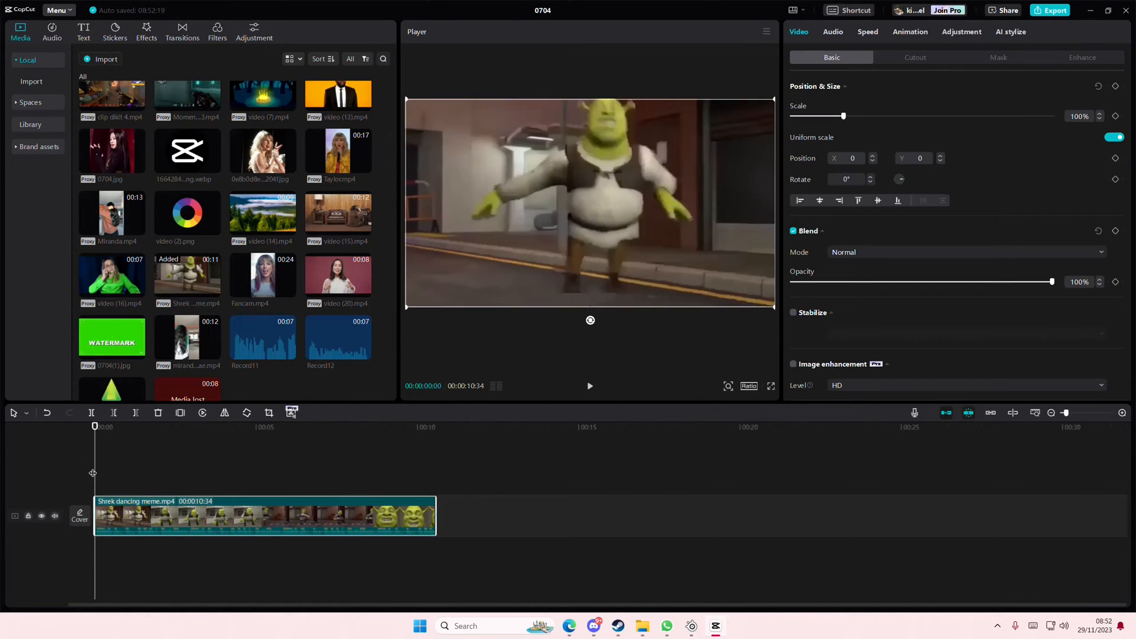
Unmute the Shrek dancing meme clip's track and bring up its clip actions.
{"action": "left_click", "coordinate": [55, 516]}
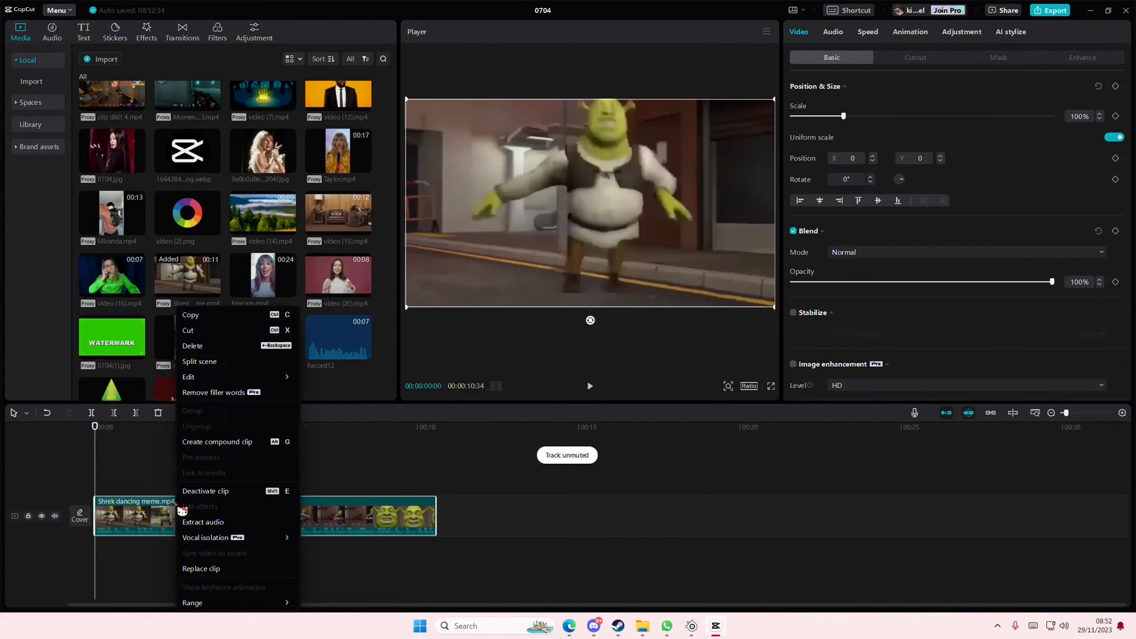
Extract the Shrek clip's audio, combine video and audio into a compound clip, then revert it.
{"action": "left_click", "coordinate": [203, 522]}
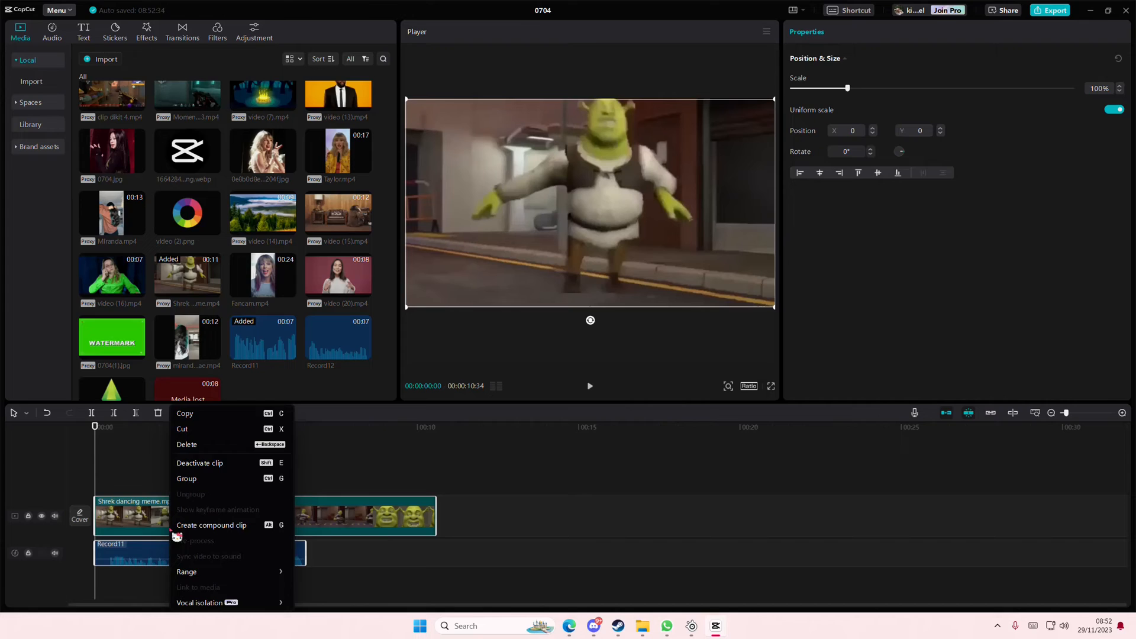
{"action": "left_click", "coordinate": [211, 525]}
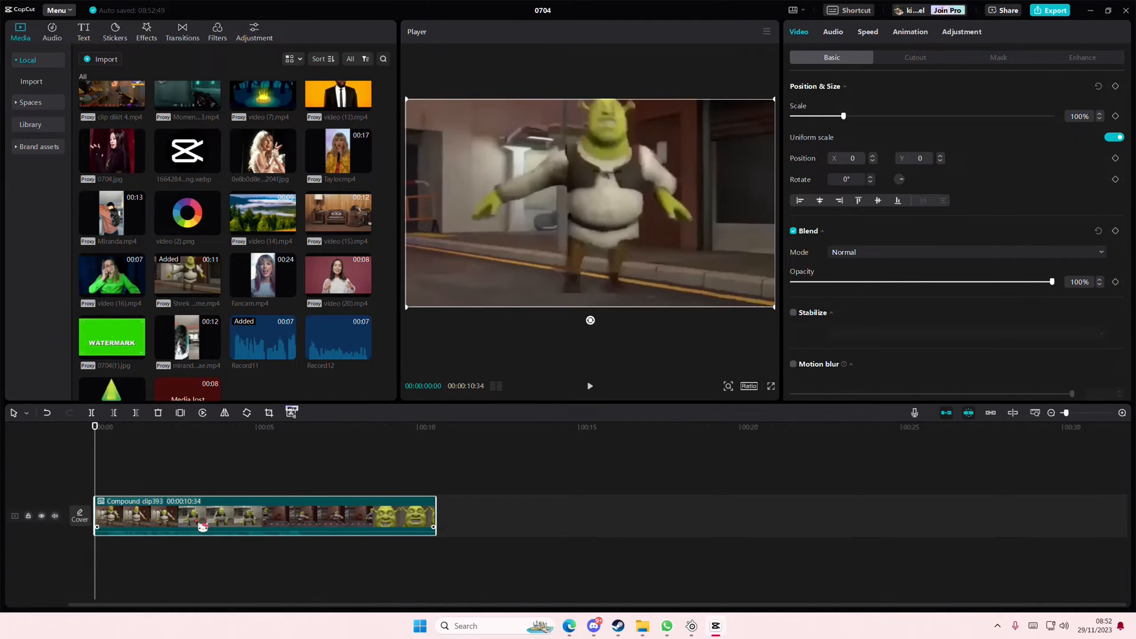
{"action": "right_click", "coordinate": [203, 516]}
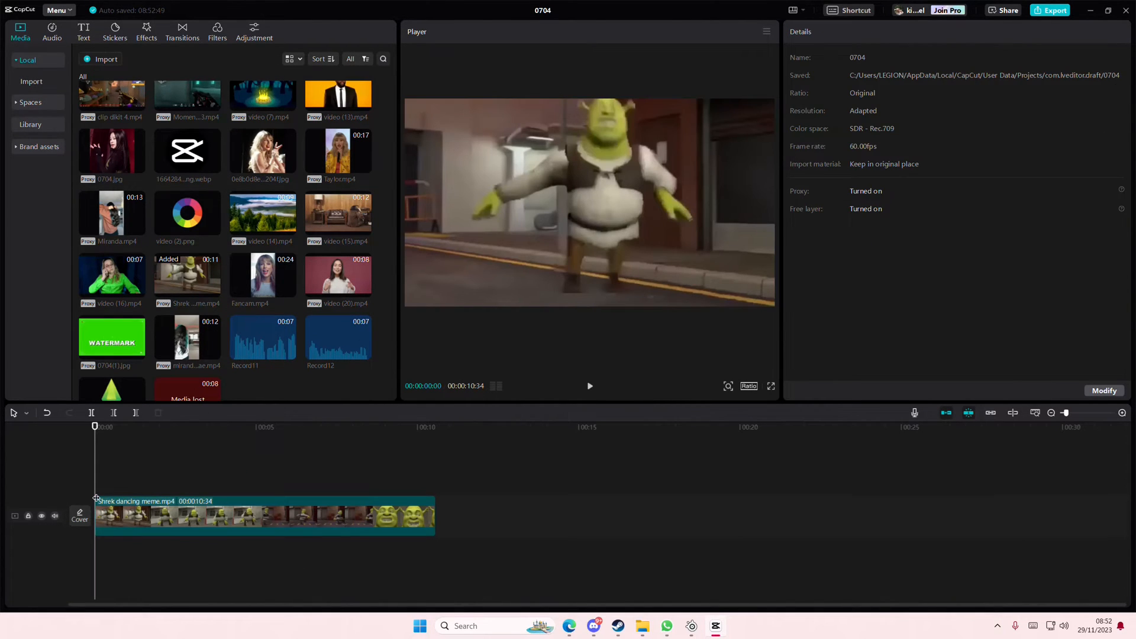
Select the Shrek dancing meme clip to show its Video properties panel.
{"action": "left_click", "coordinate": [264, 516]}
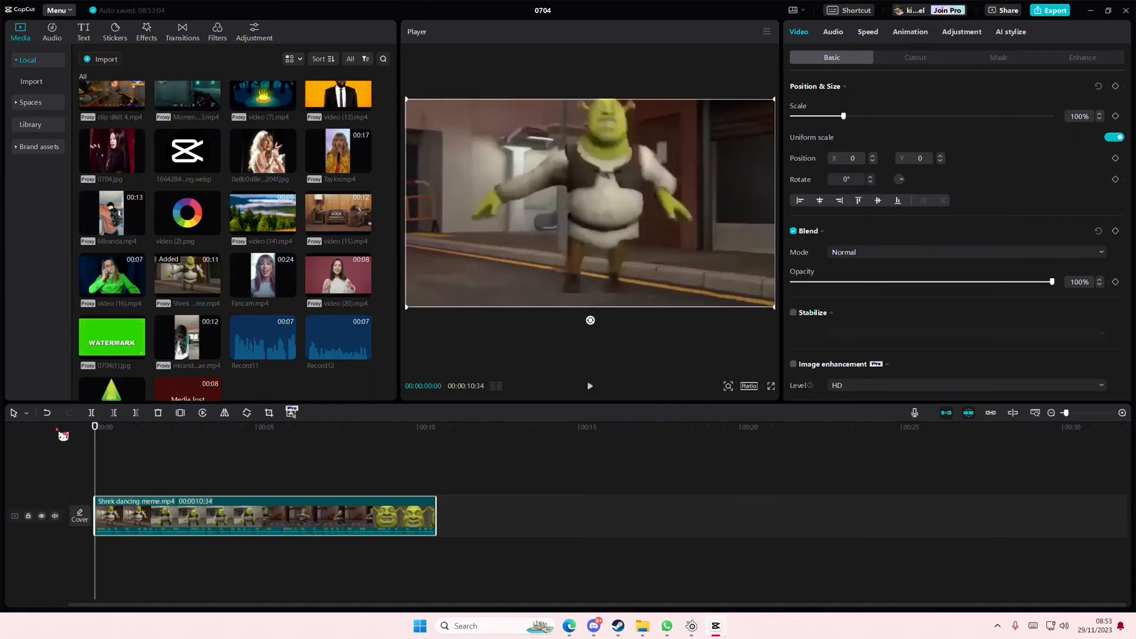
{"action": "mouse_move", "coordinate": [355, 448]}
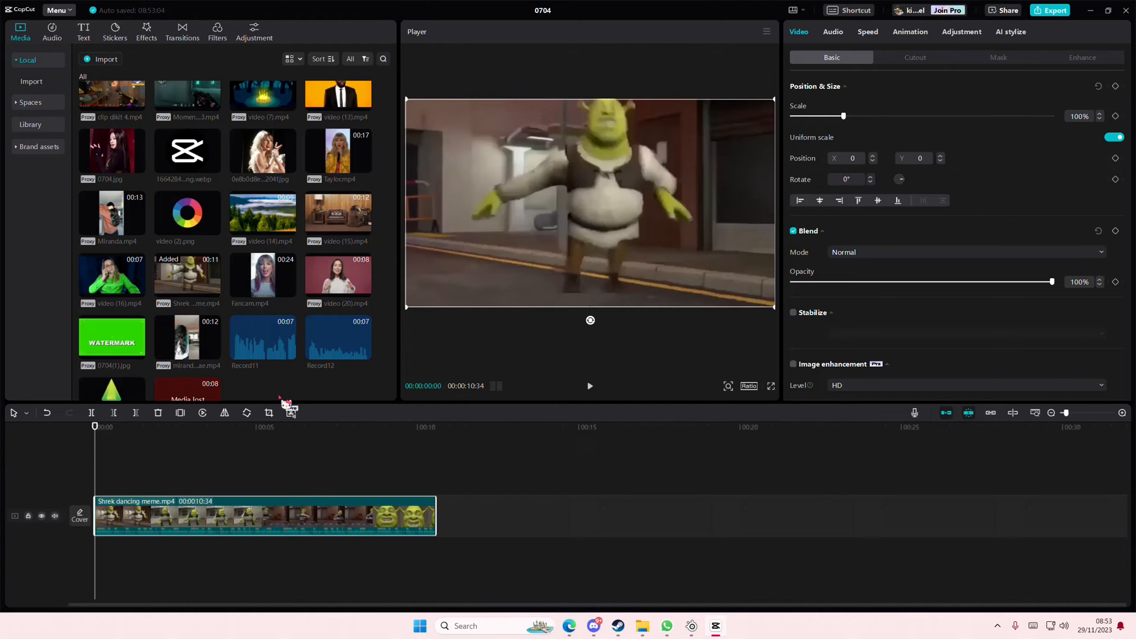
{"action": "mouse_move", "coordinate": [288, 410]}
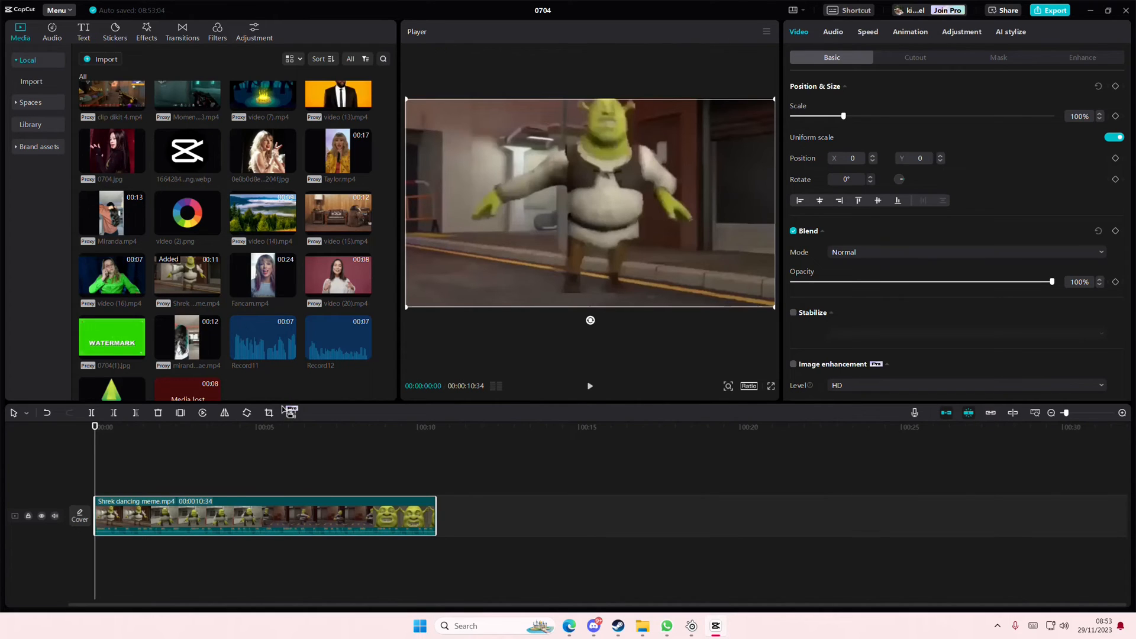
{"action": "mouse_move", "coordinate": [281, 438]}
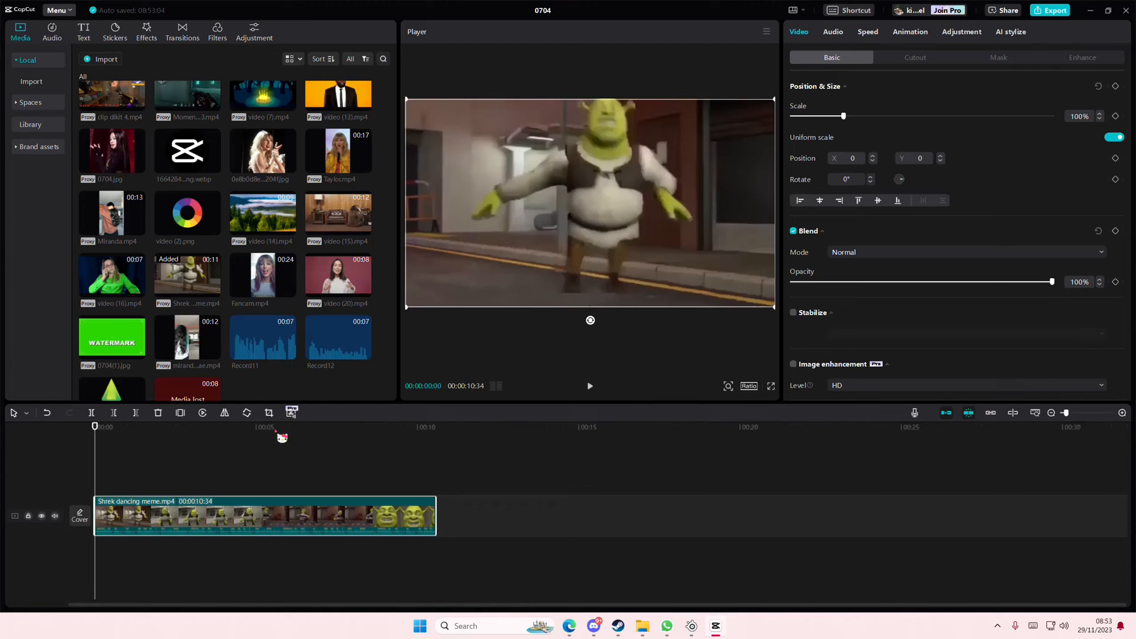
{"action": "mouse_move", "coordinate": [522, 518]}
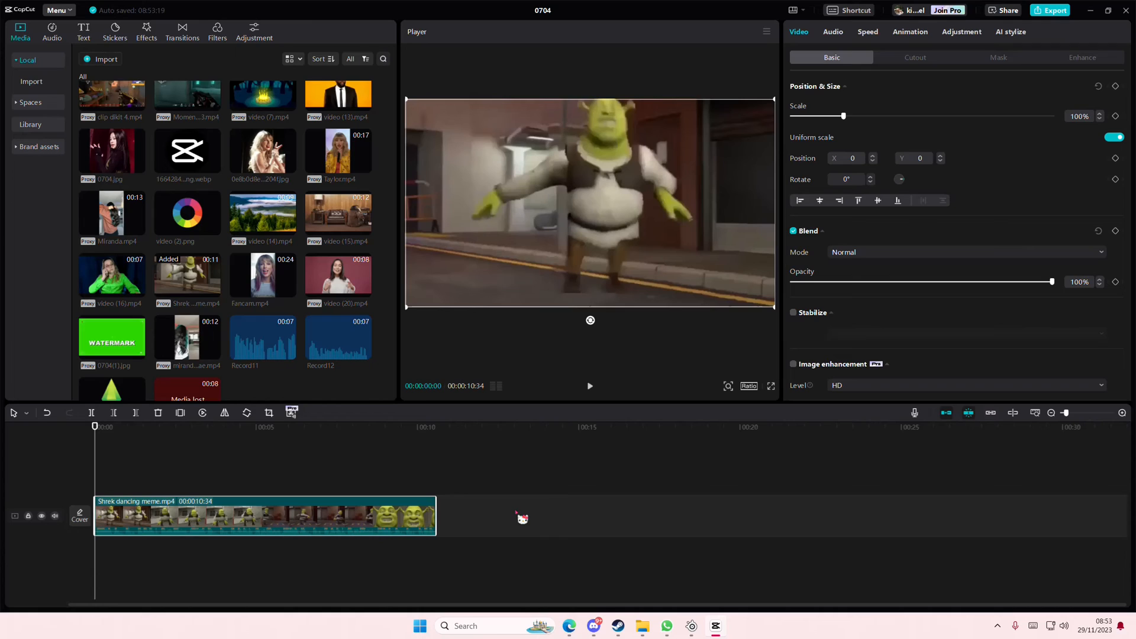
{"action": "mouse_move", "coordinate": [524, 526]}
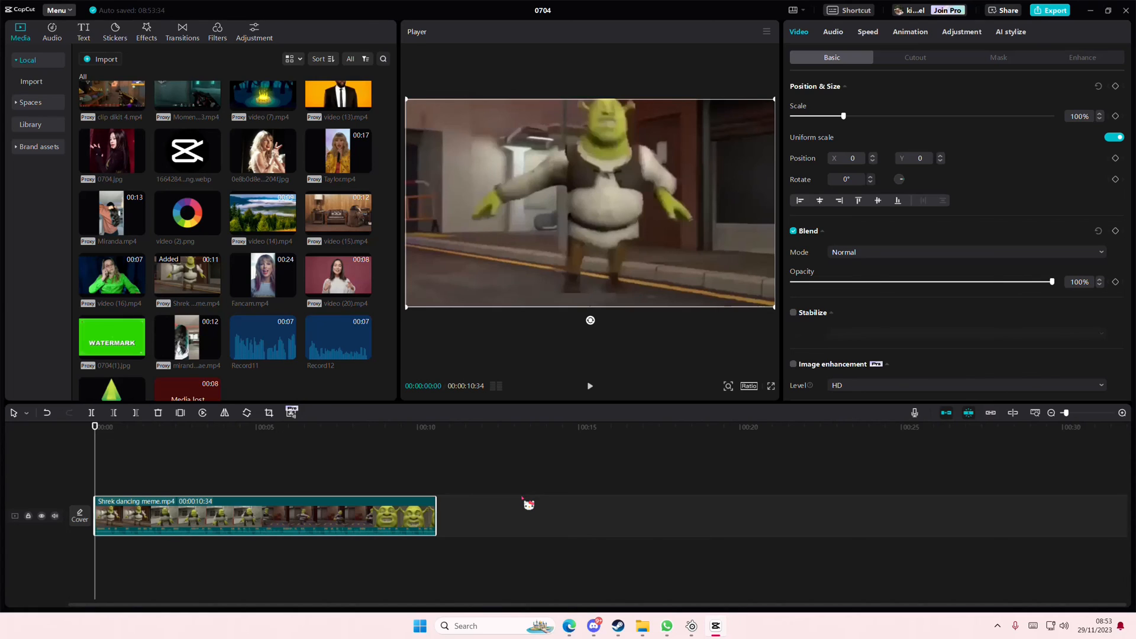
{"action": "mouse_move", "coordinate": [930, 551]}
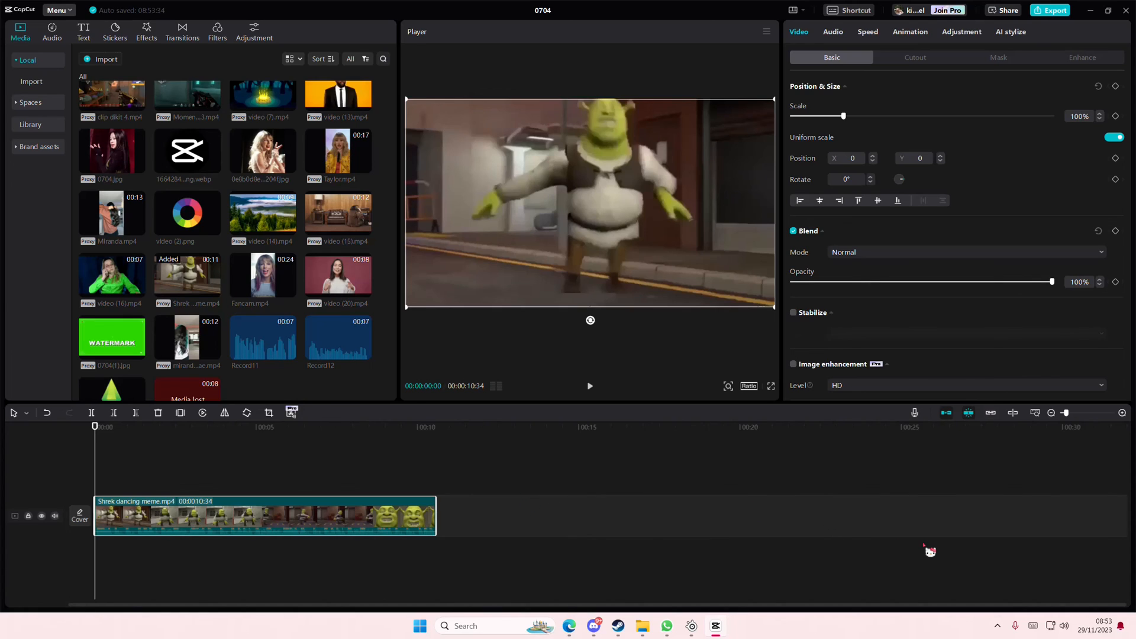